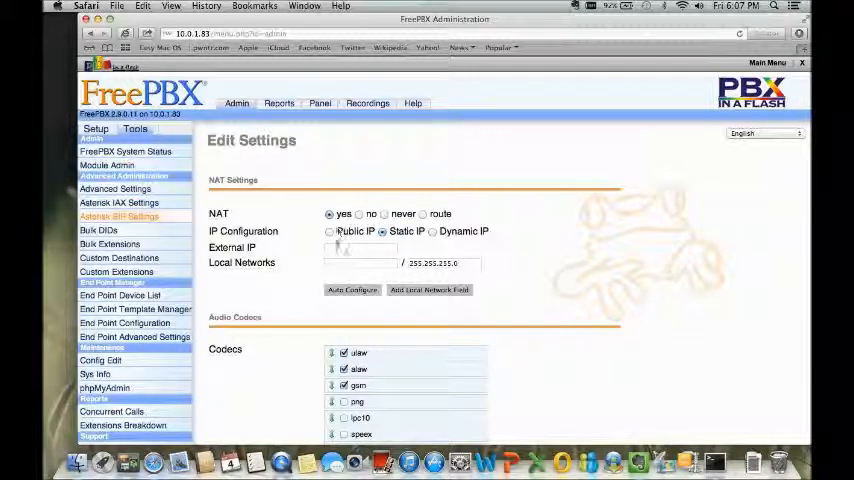
Enter 12.12.1.1 as the NAT external IP and begin a 10. local network address
click(360, 246)
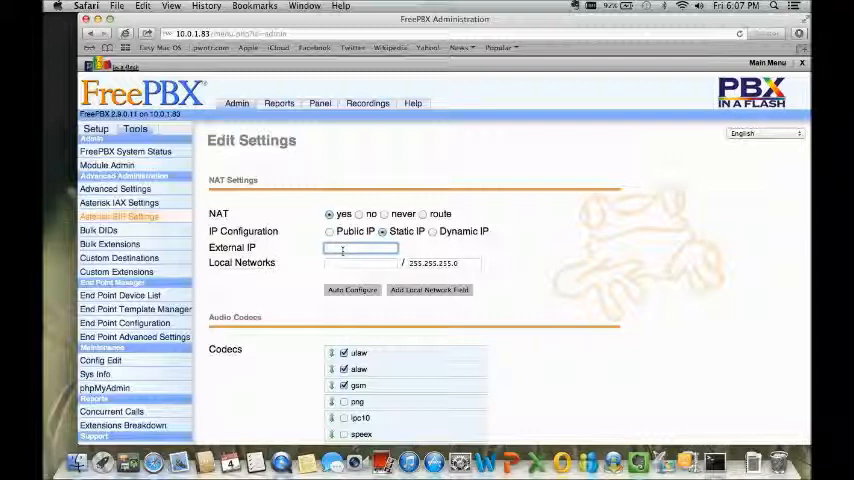
text(12.12.)
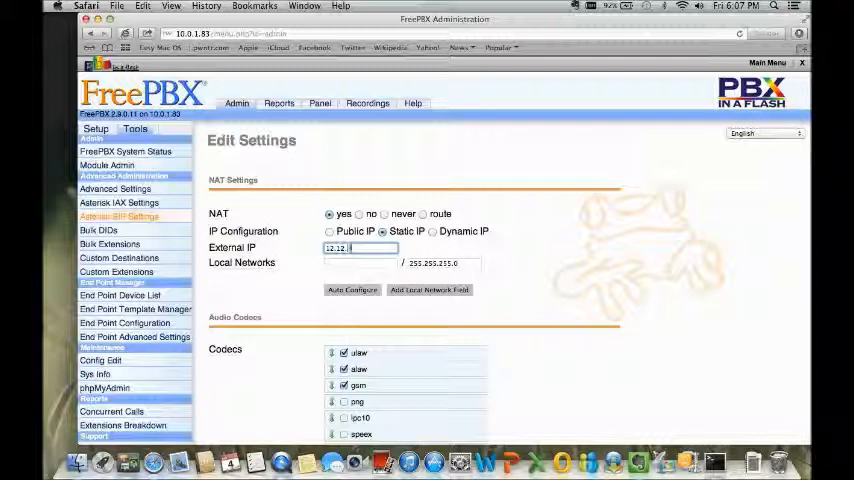
click(360, 262)
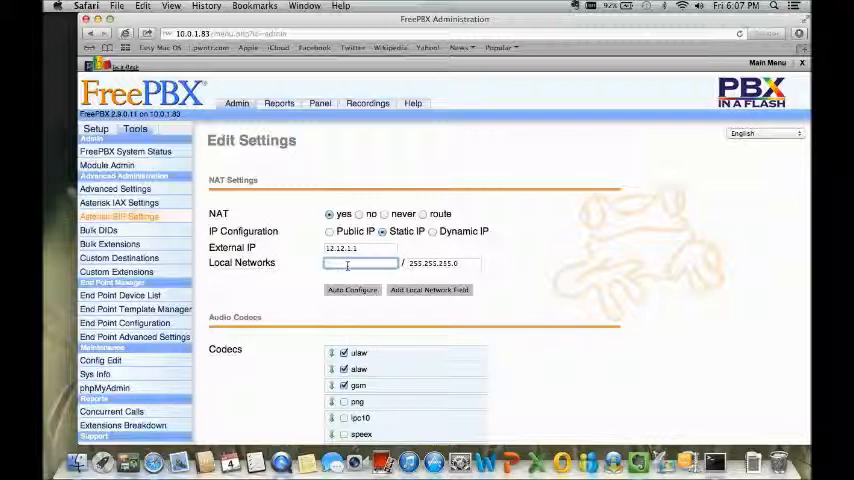
text(10.0.1.0)
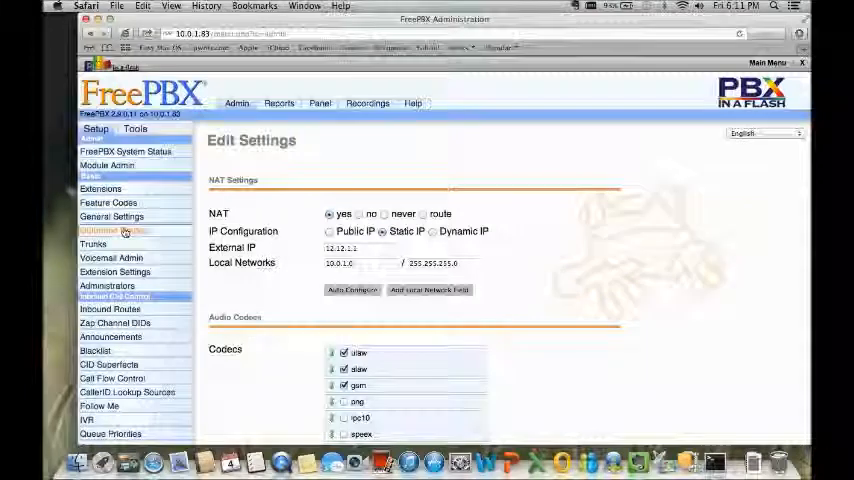
Give the US outbound route a route CID (Abc, 1888) that overrides the extensions' caller ID
click(112, 230)
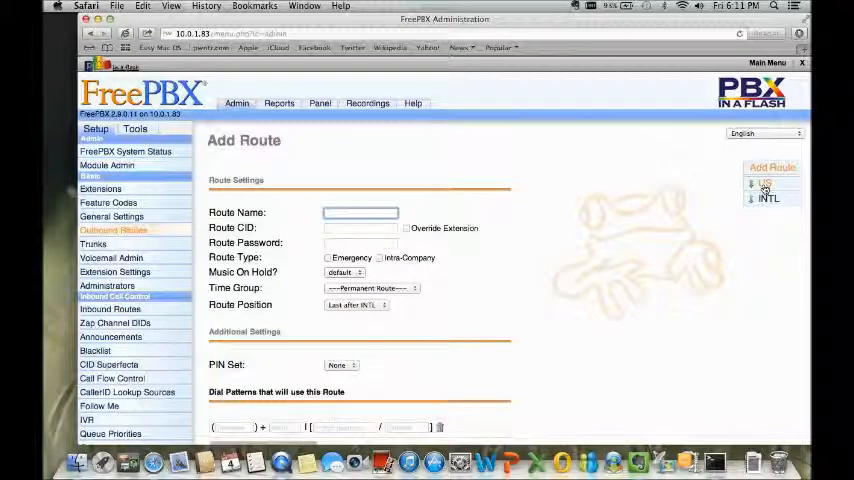
click(764, 184)
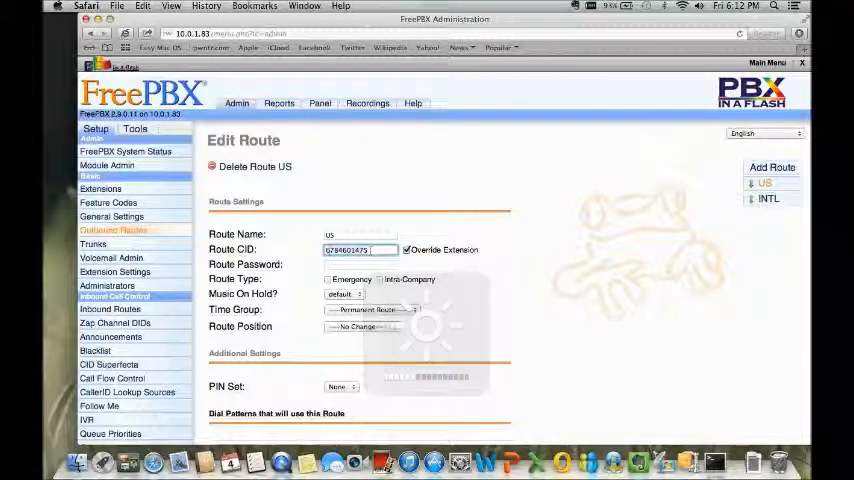
click(360, 250)
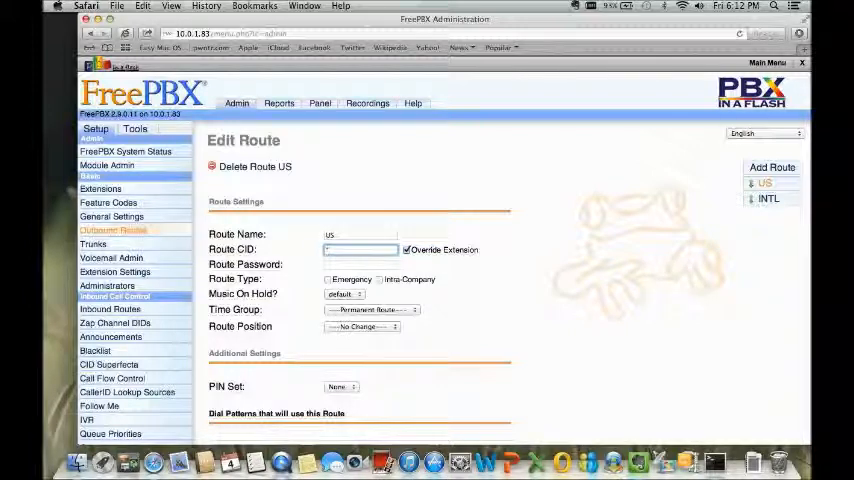
text(Abc)
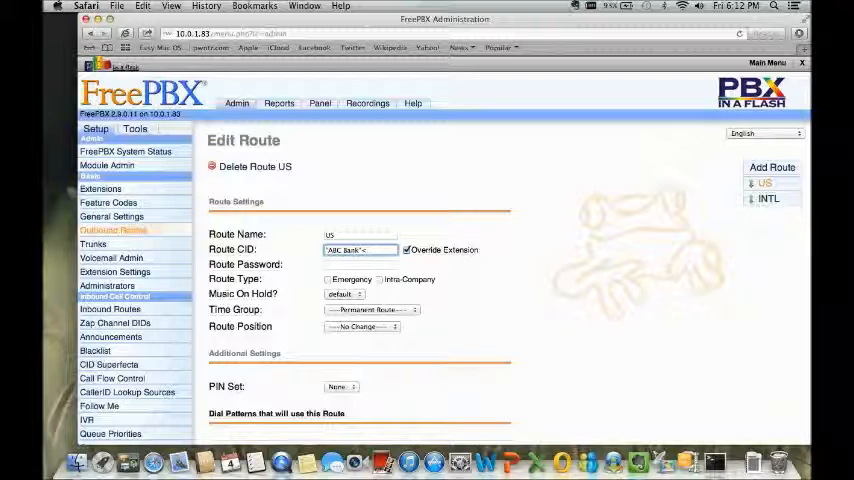
text(18885551212>)
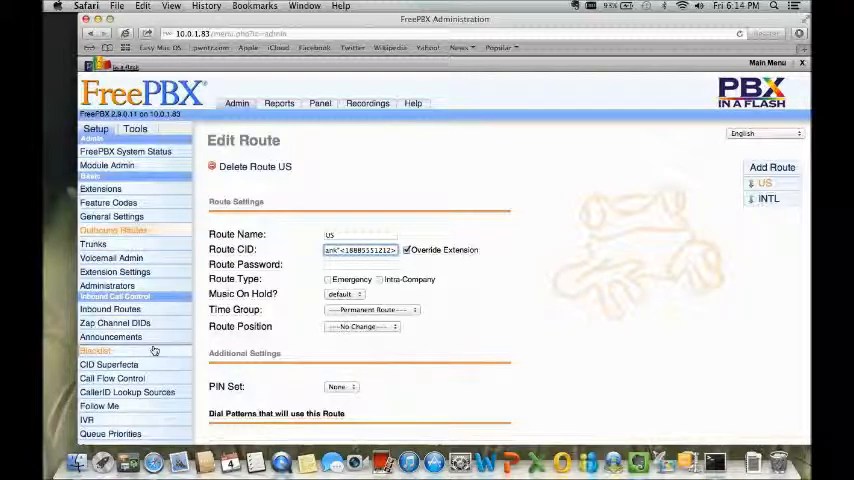
click(92, 244)
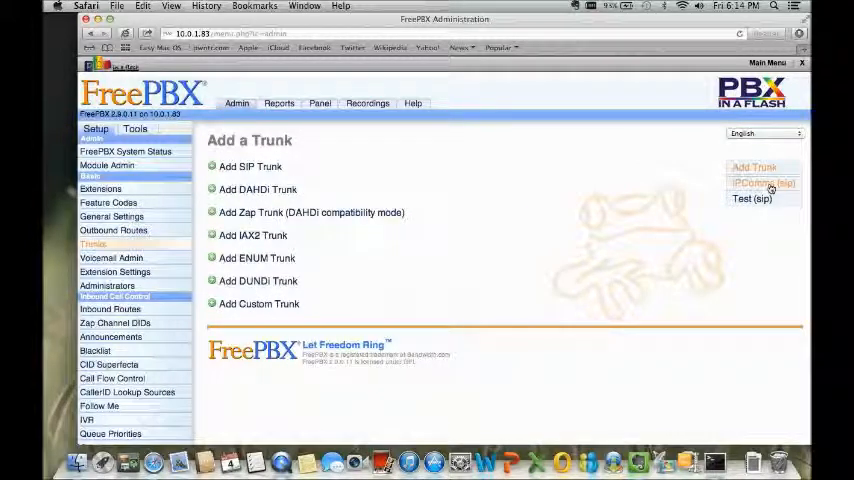
Bring up the IPComms SIP trunk's outgoing PEER details for editing
click(762, 184)
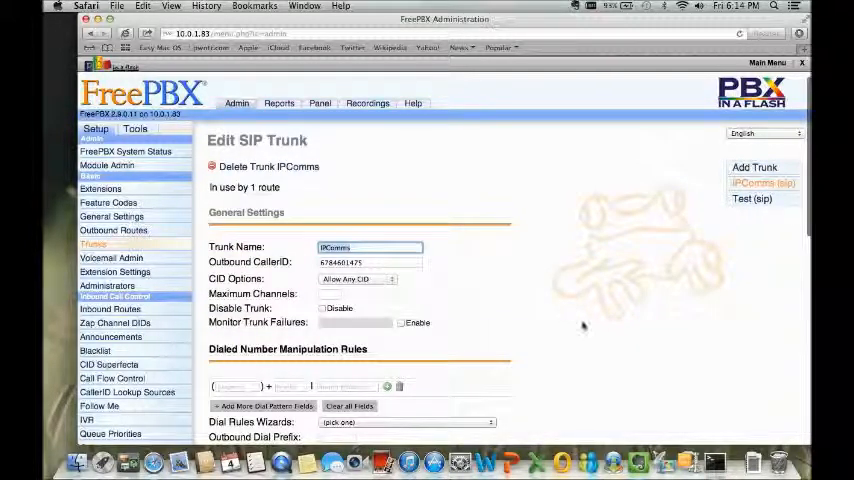
scroll(down, 3)
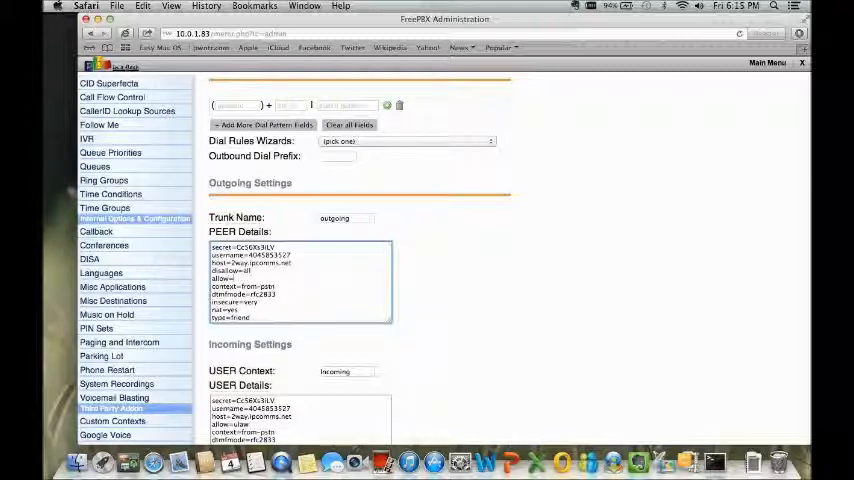
text(g729)
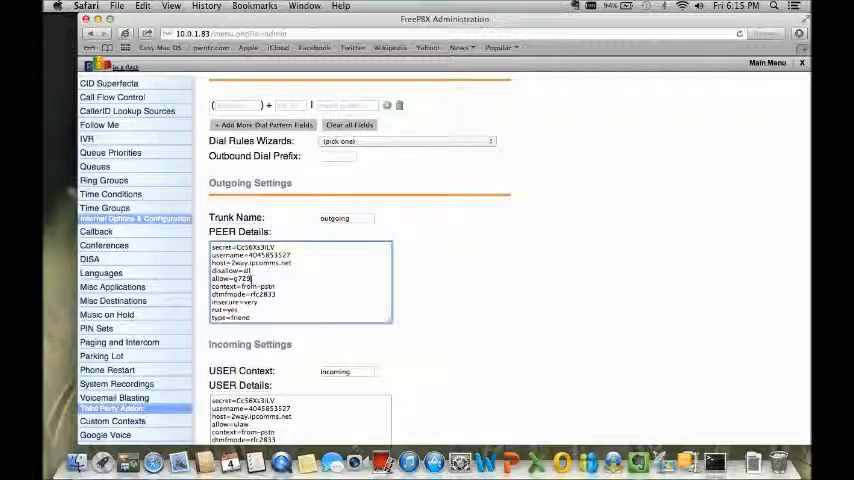
double_click(240, 272)
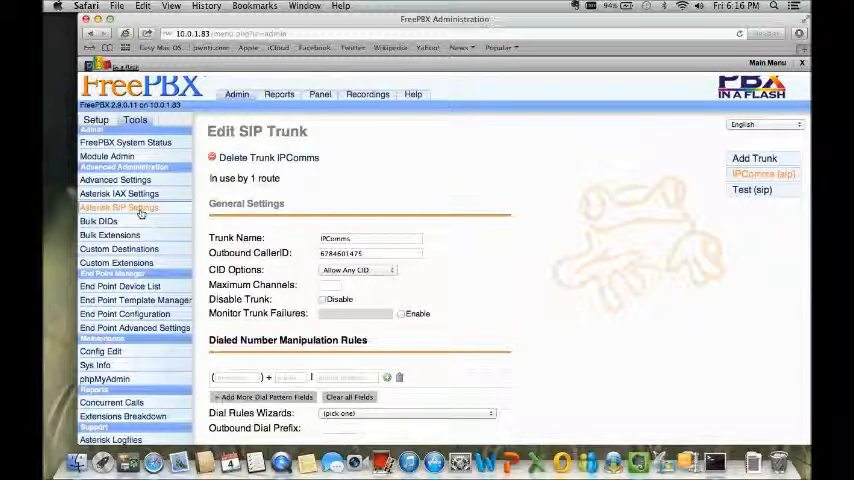
Enable the g729 audio codec in Asterisk SIP Settings alongside ulaw, alaw and gsm
click(118, 208)
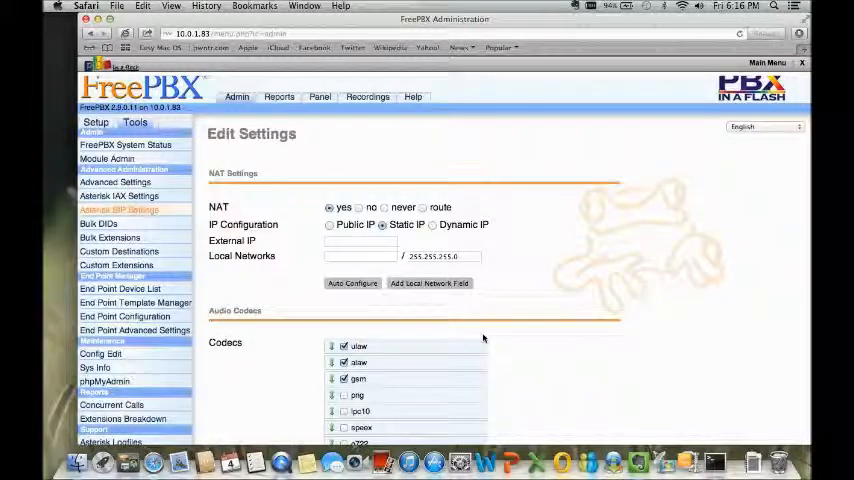
scroll(down, 3)
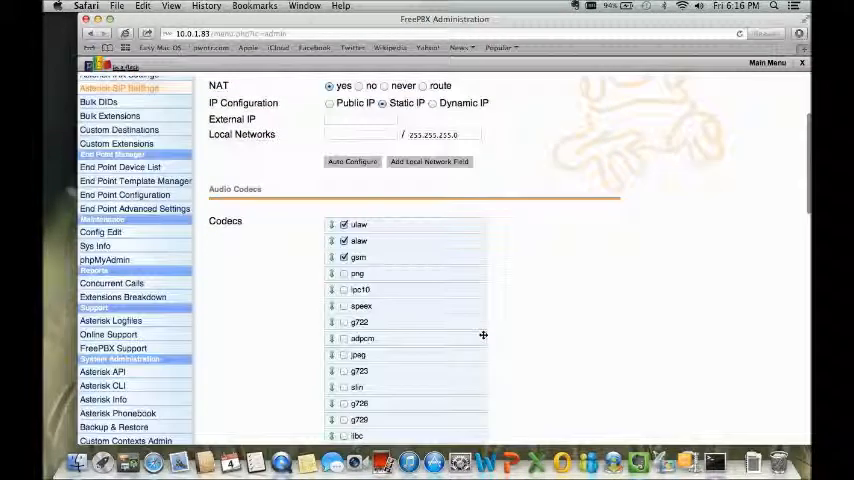
scroll(down, 3)
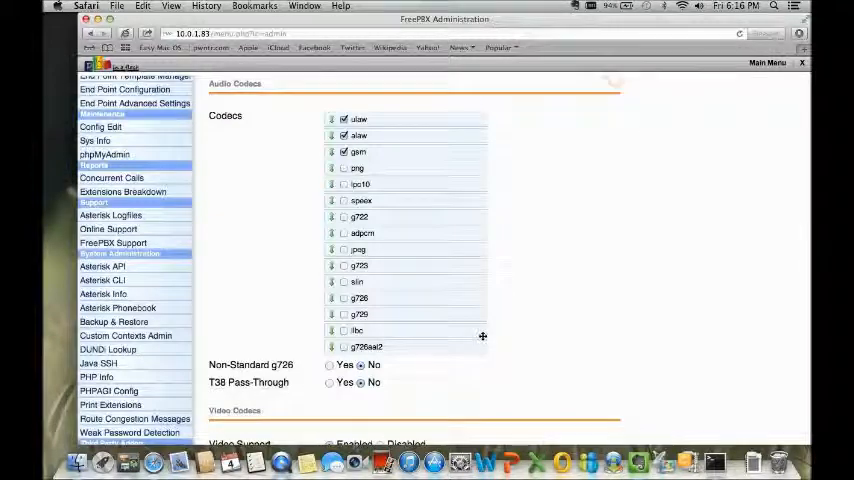
mouse_move(348, 312)
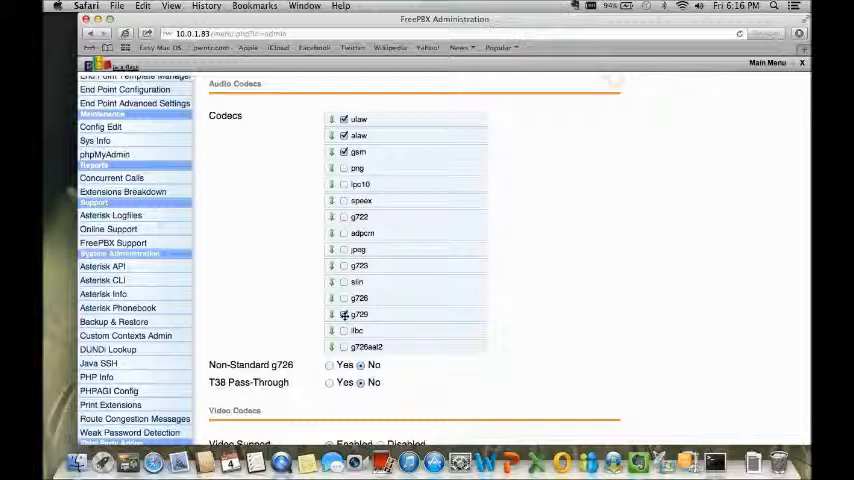
click(344, 314)
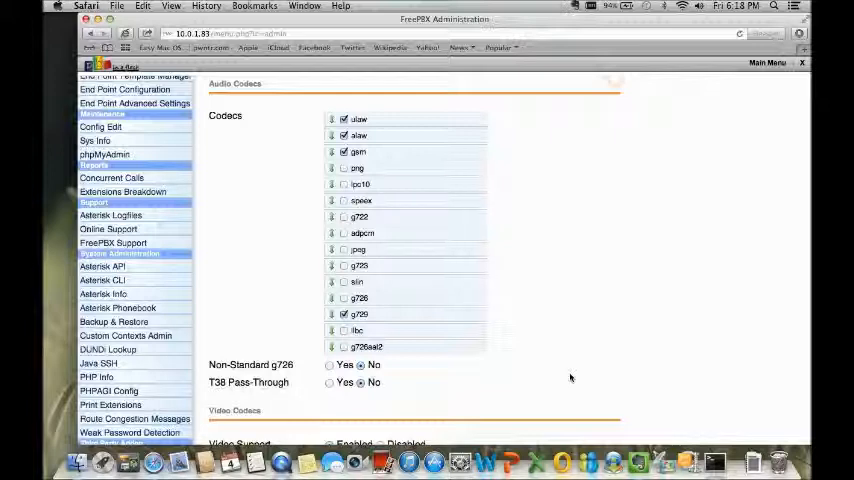
scroll(down, 3)
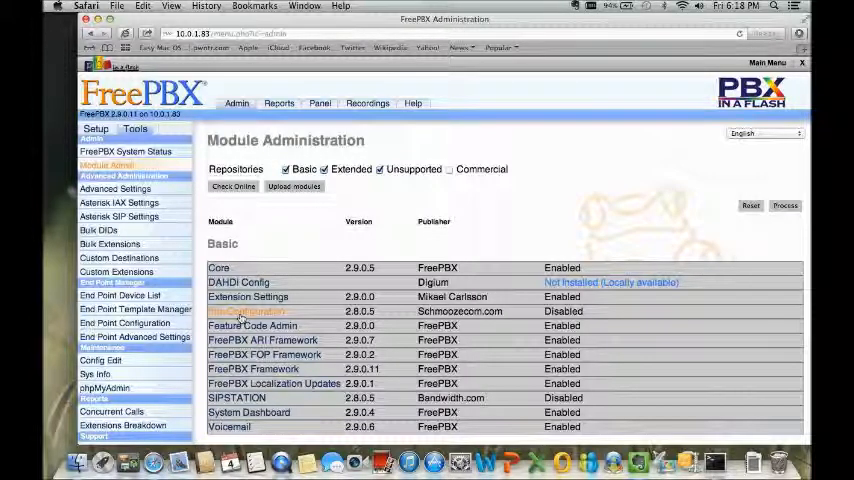
scroll(down, 3)
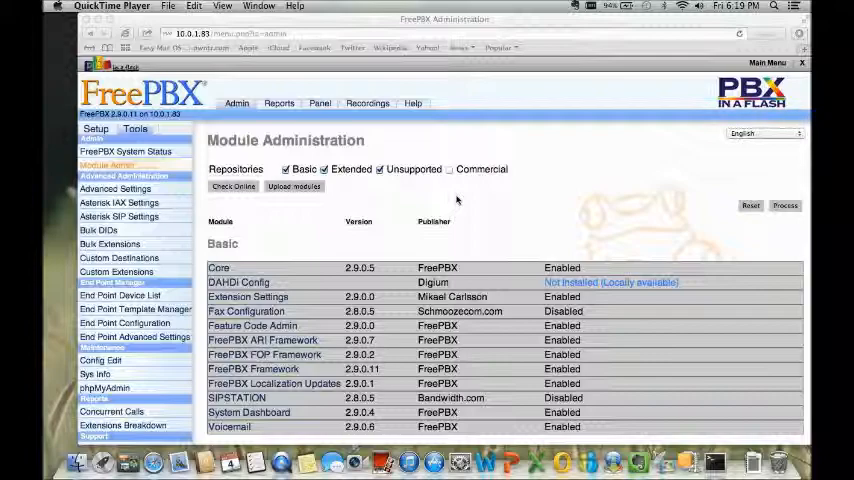
scroll(down, 3)
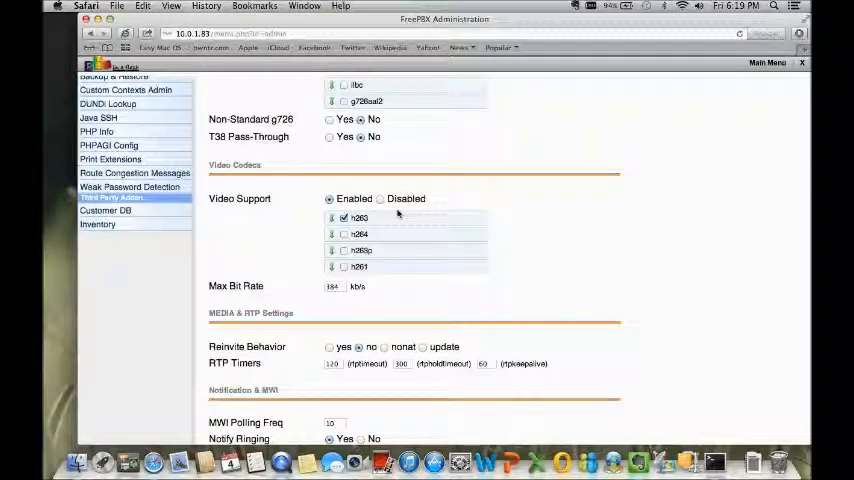
mouse_move(224, 140)
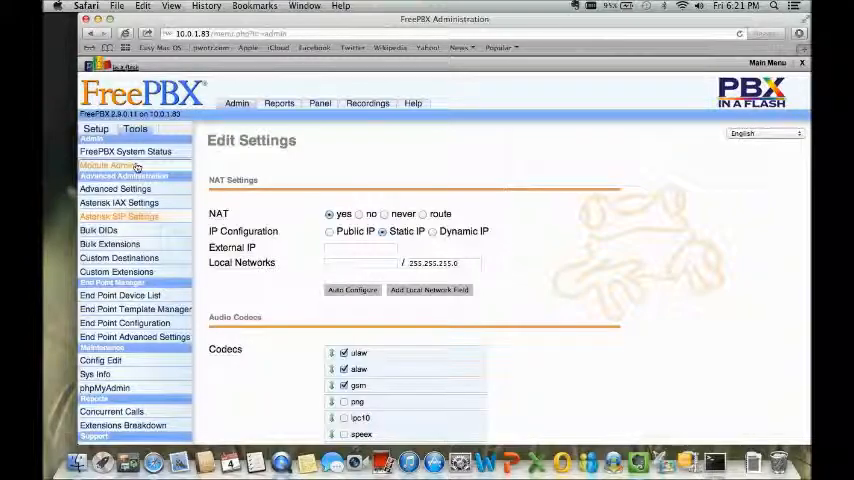
Browse the Module Admin list on the way to the inbound route's CID lookup setting
click(106, 164)
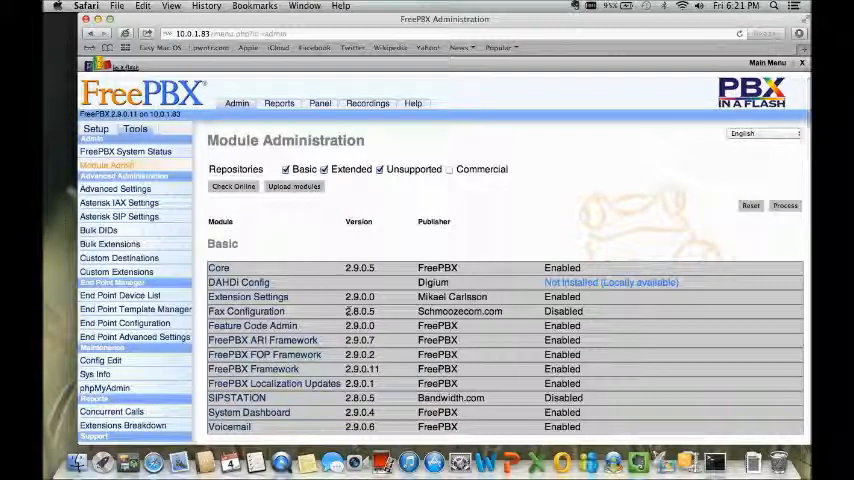
scroll(down, 3)
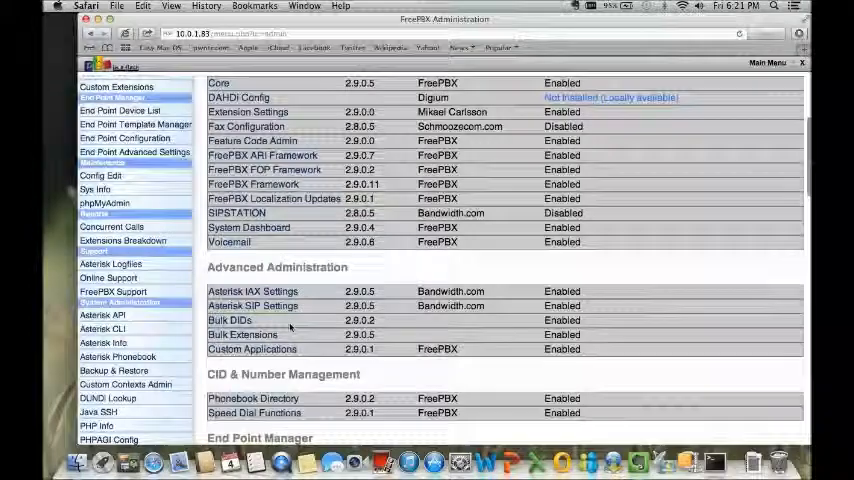
scroll(down, 3)
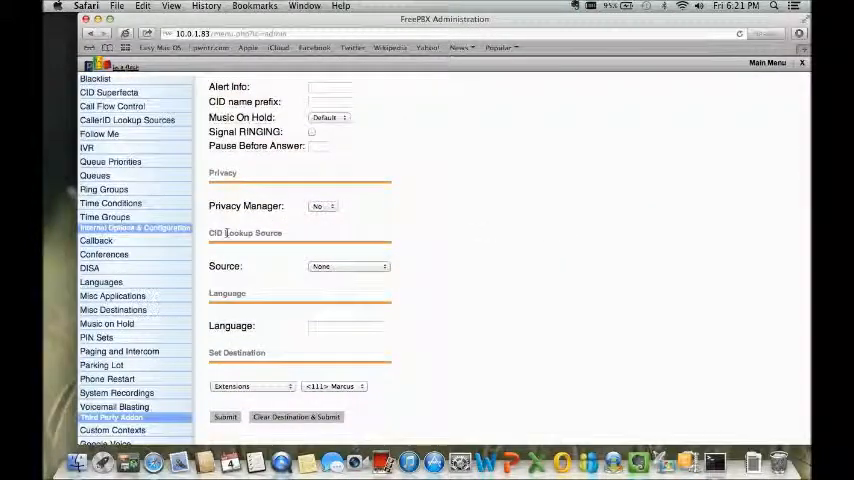
Choose Caller ID Superfecta as the inbound route's CID lookup source
click(348, 266)
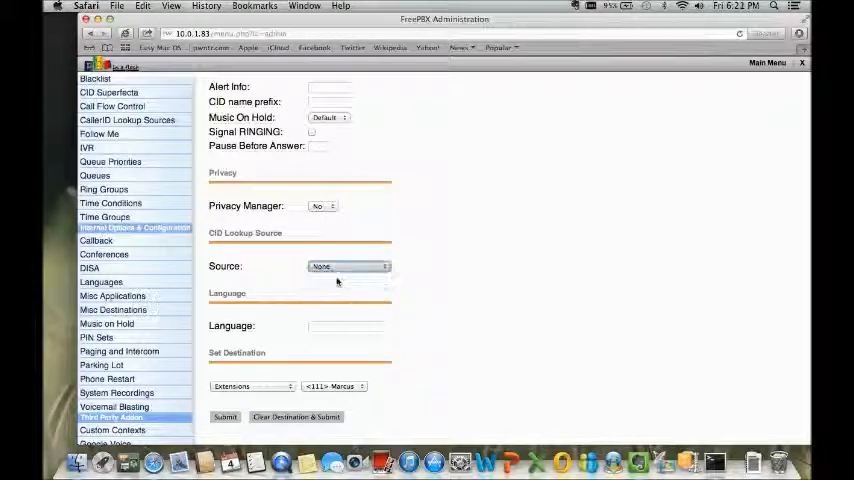
click(348, 266)
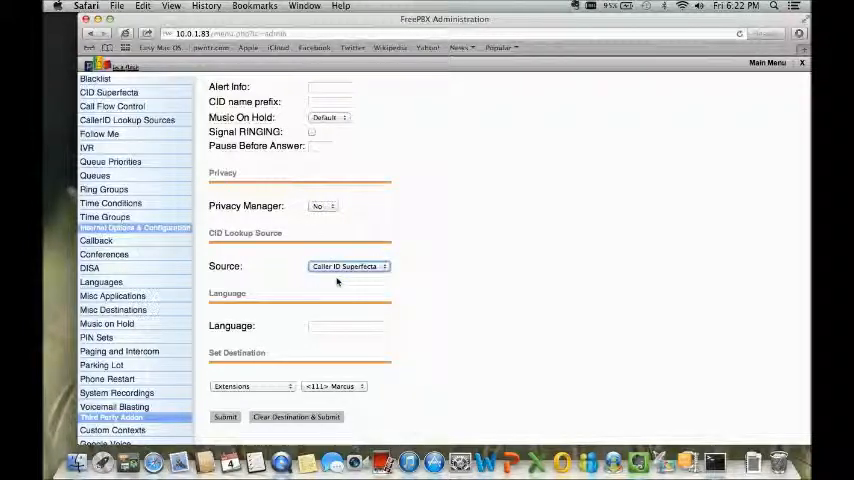